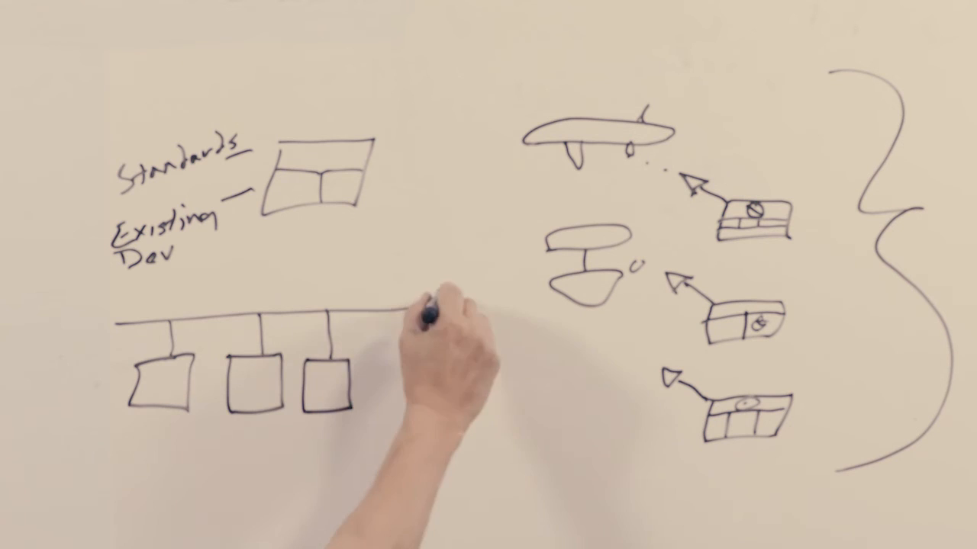
type("DB")
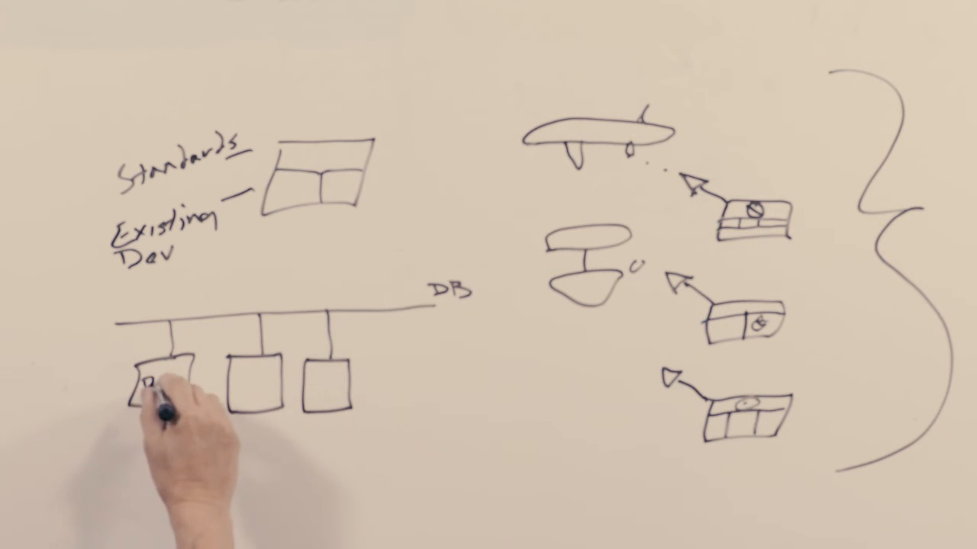
type("Bob")
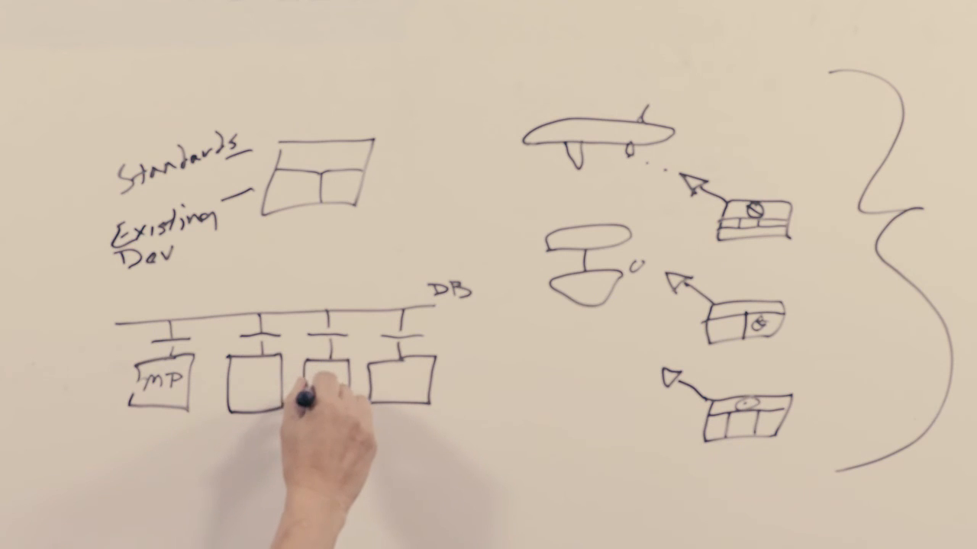
type("WS")
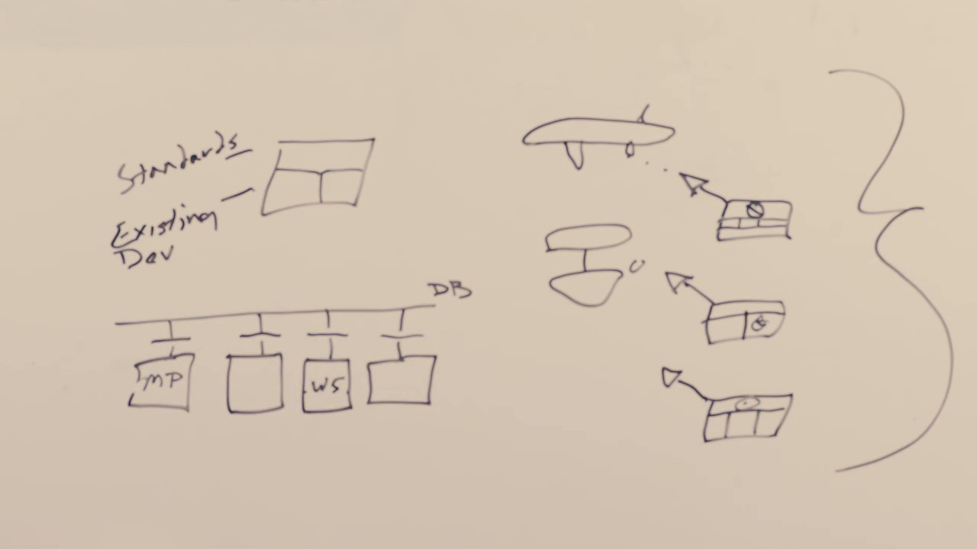